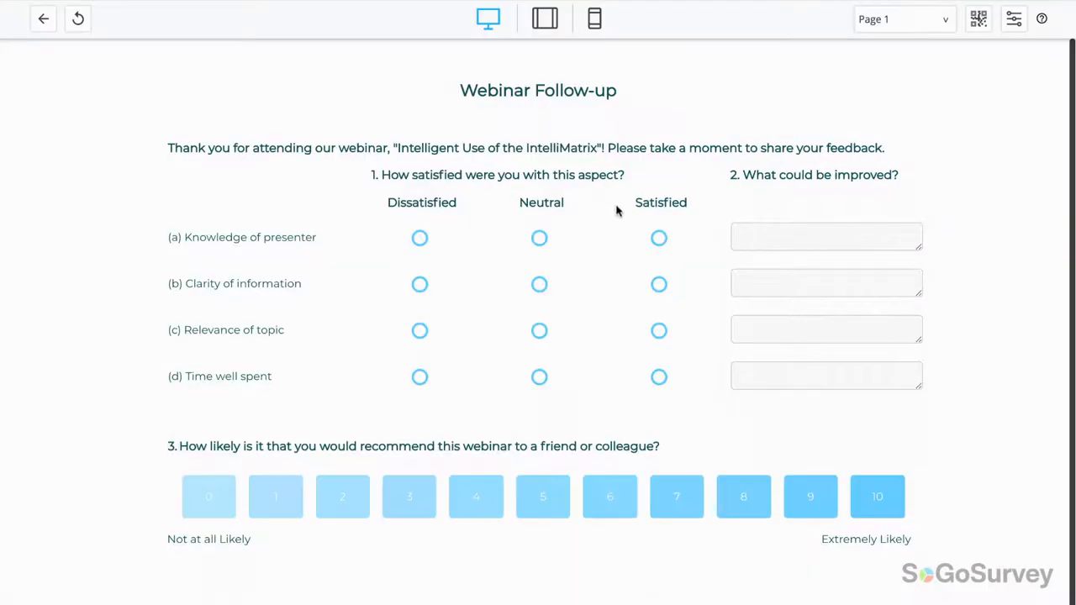
- Rate presenter knowledge Satisfied, clarity Neutral, and enter the comment 'Please slow down.'
{"action": "left_click", "coordinate": [659, 238]}
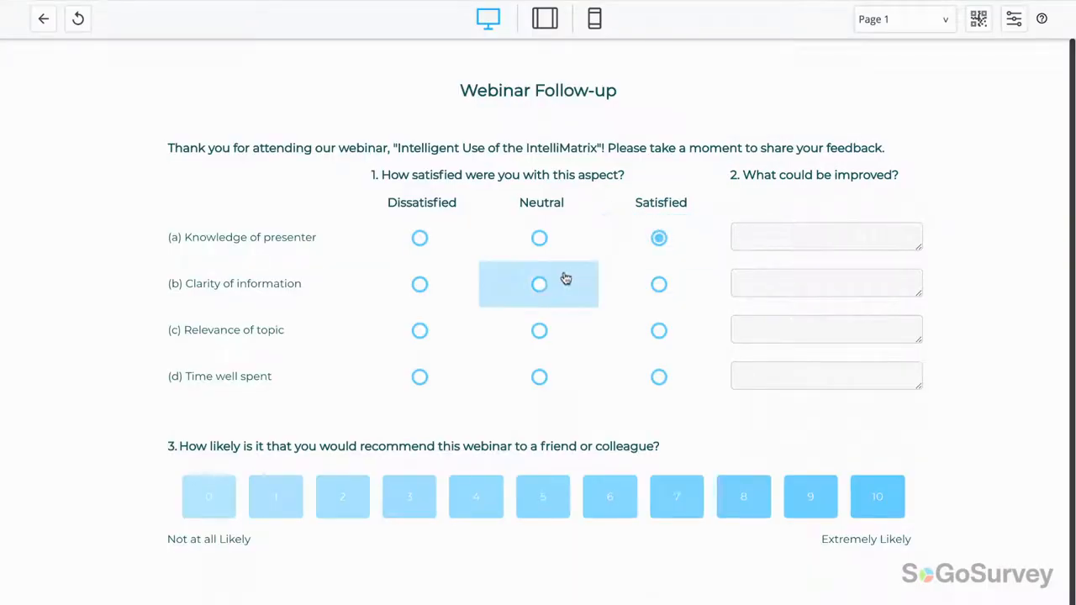
{"action": "left_click", "coordinate": [538, 284]}
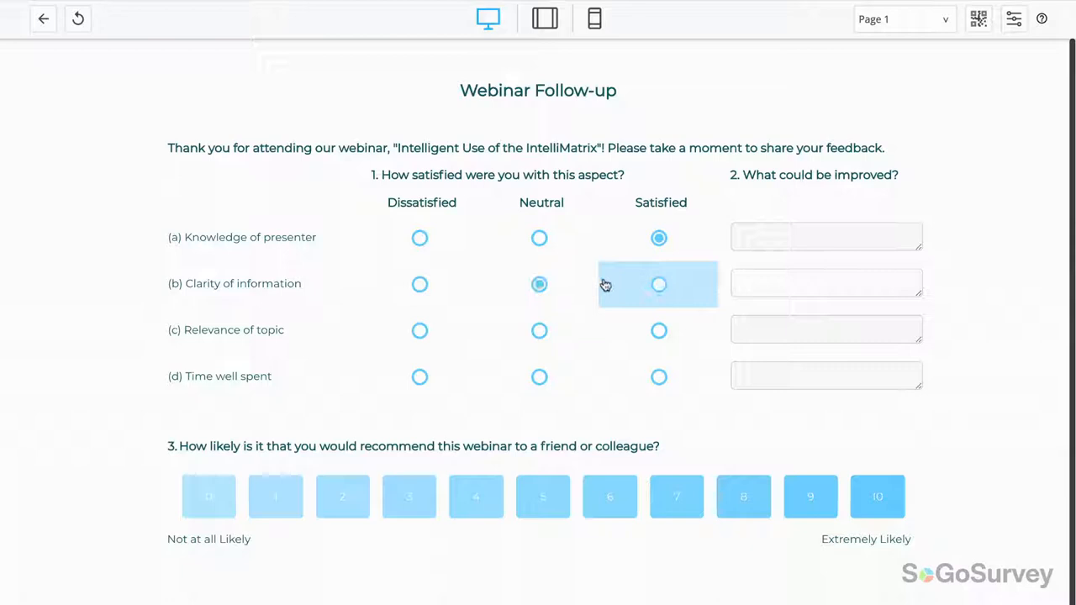
{"action": "type", "text": "Please slow down."}
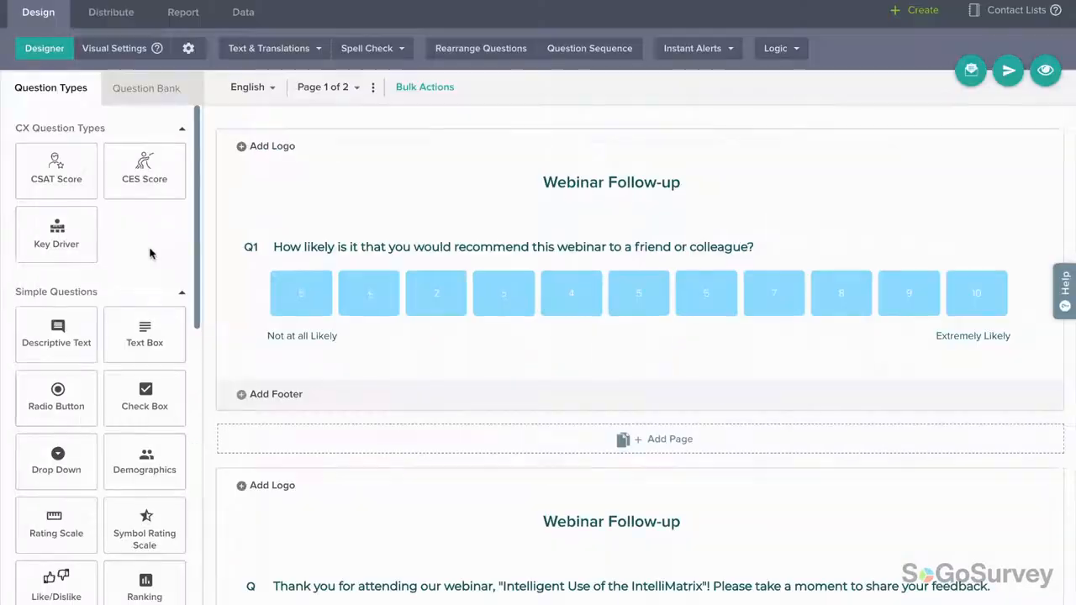
- Drag a Matrix Grid question from Grid Questions onto the page above Q1
{"action": "scroll", "scroll_direction": "down", "scroll_amount": 3}
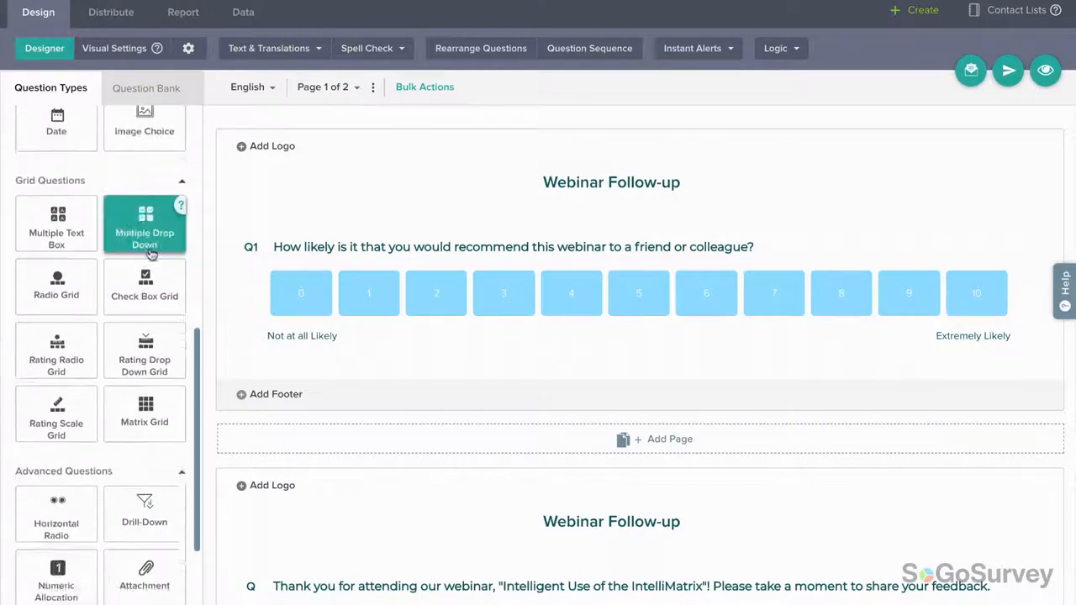
{"action": "left_click_drag", "start_coordinate": [145, 403], "coordinate": [361, 205]}
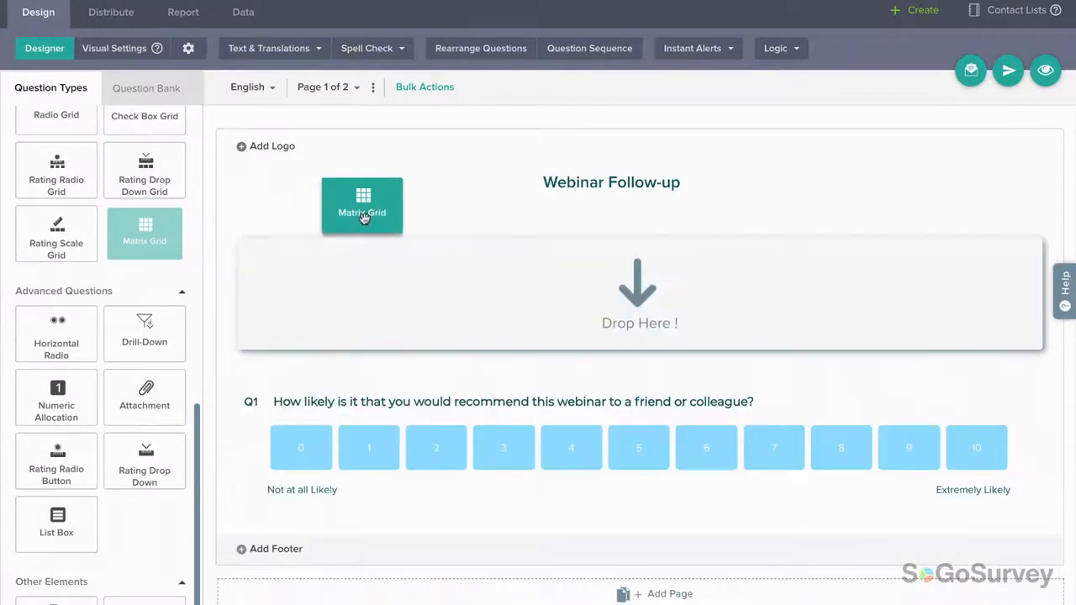
{"action": "left_click", "coordinate": [362, 205]}
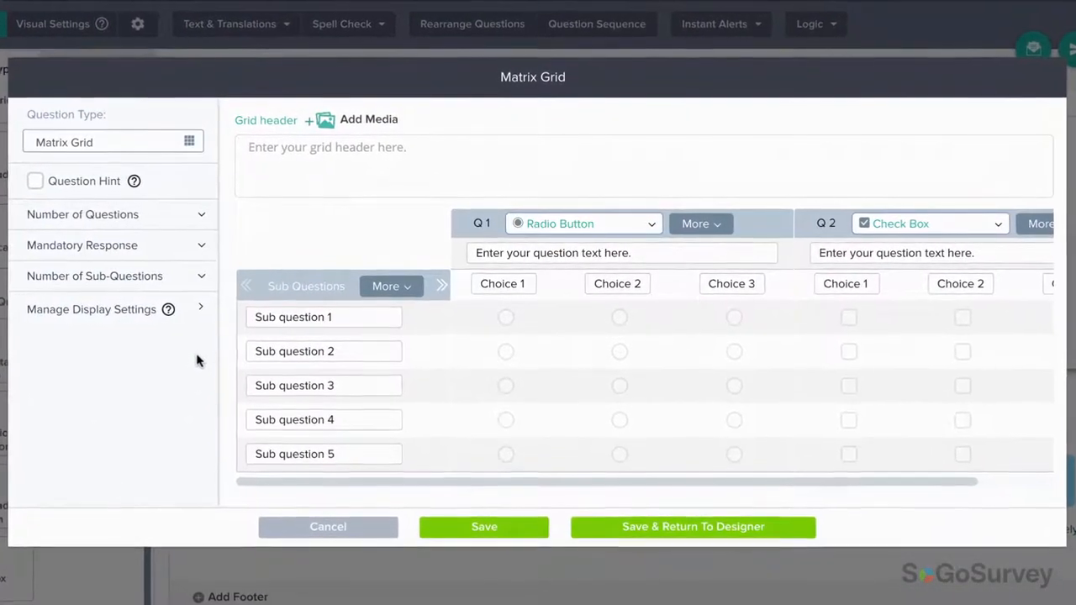
- Make Q1 a radio-button rating asking 'How satisfied were you with this as...' with Dissatisfied, Neutral, Satisfied
{"action": "left_click", "coordinate": [323, 316]}
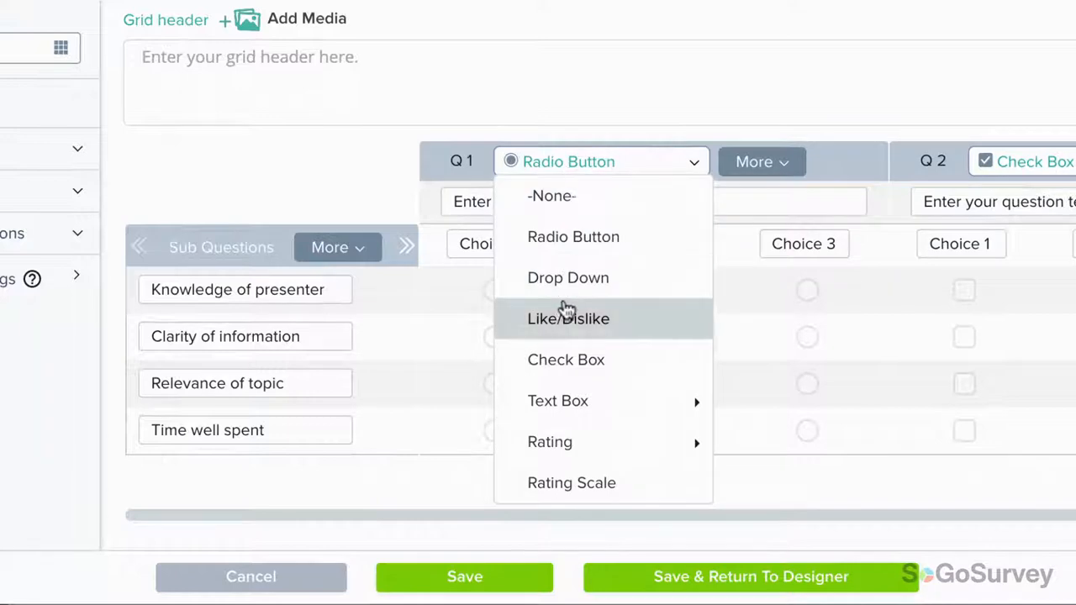
{"action": "mouse_move", "coordinate": [550, 440]}
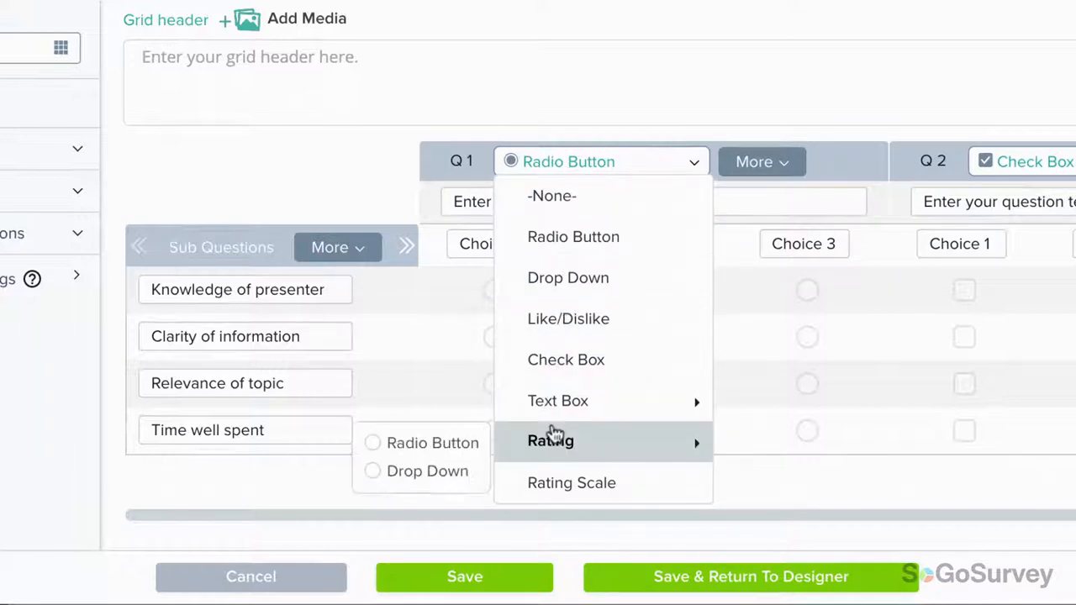
{"action": "mouse_move", "coordinate": [450, 444]}
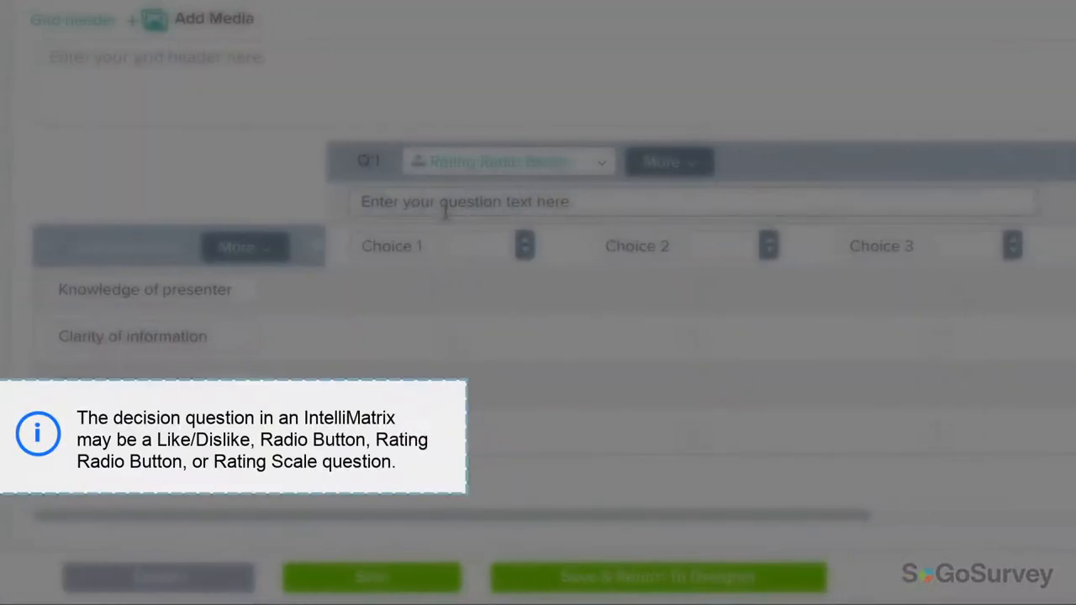
{"action": "type", "text": "How satisfied were you with this as"}
{"action": "type", "text": "3"}
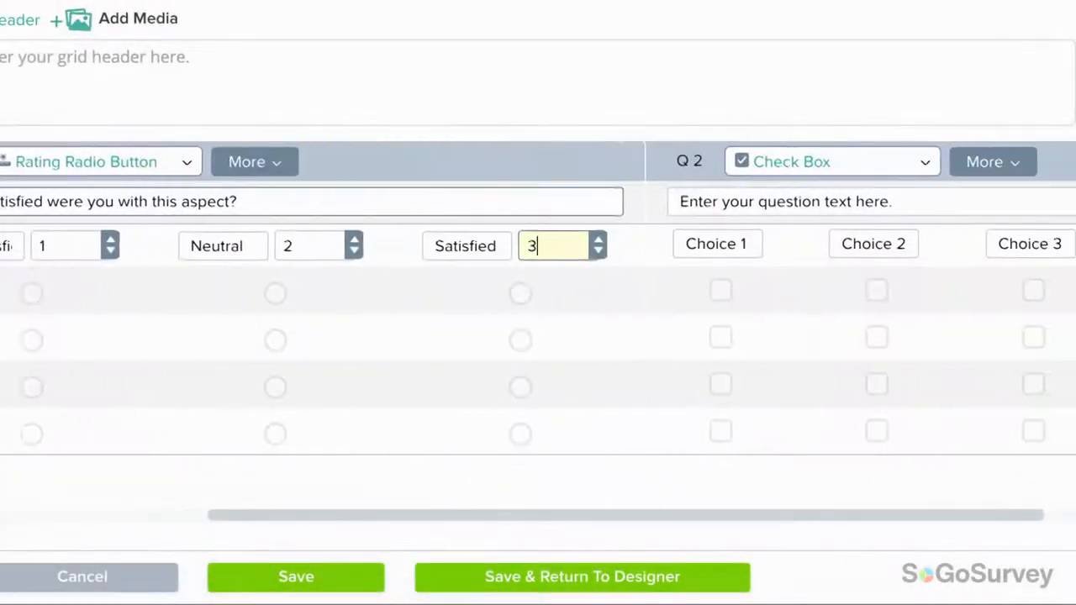
- Make the second column a 'What could be improved?' text box and save the grid to the designer
{"action": "left_click", "coordinate": [830, 161]}
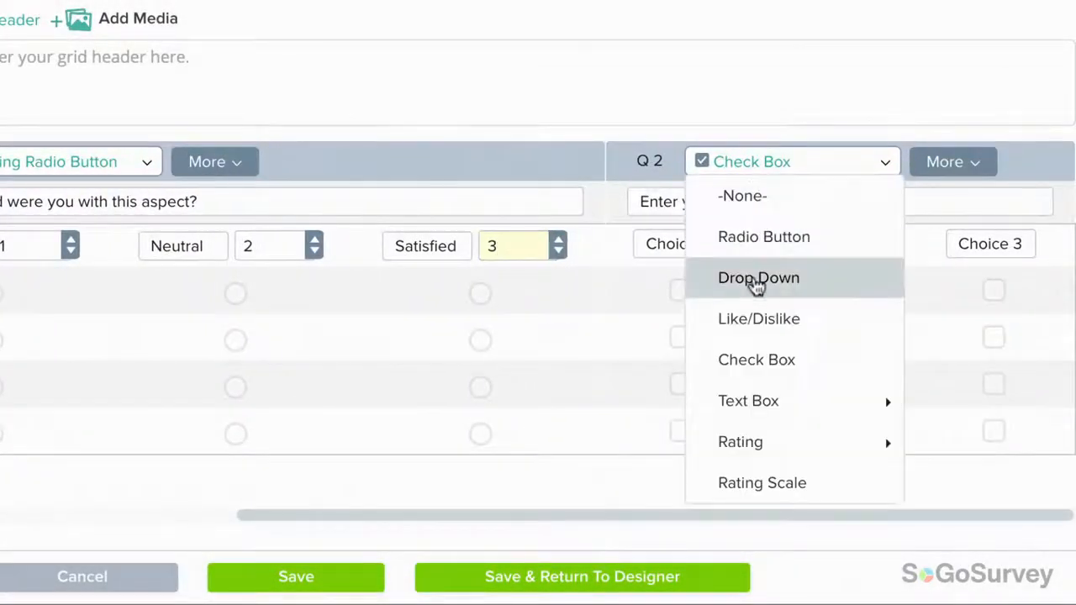
{"action": "left_click", "coordinate": [748, 400]}
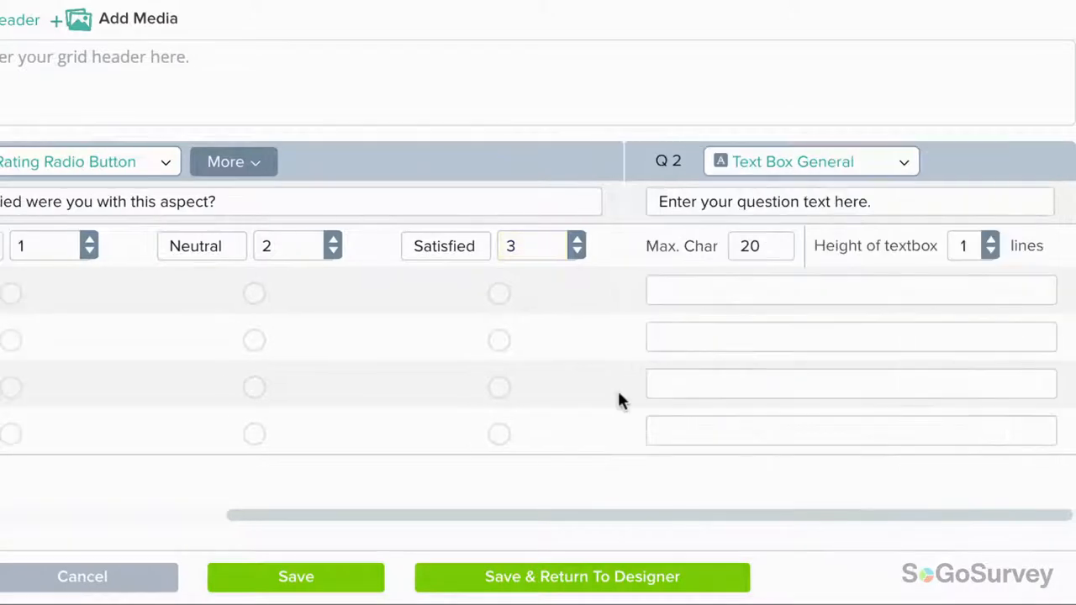
{"action": "type", "text": "What could be improved?"}
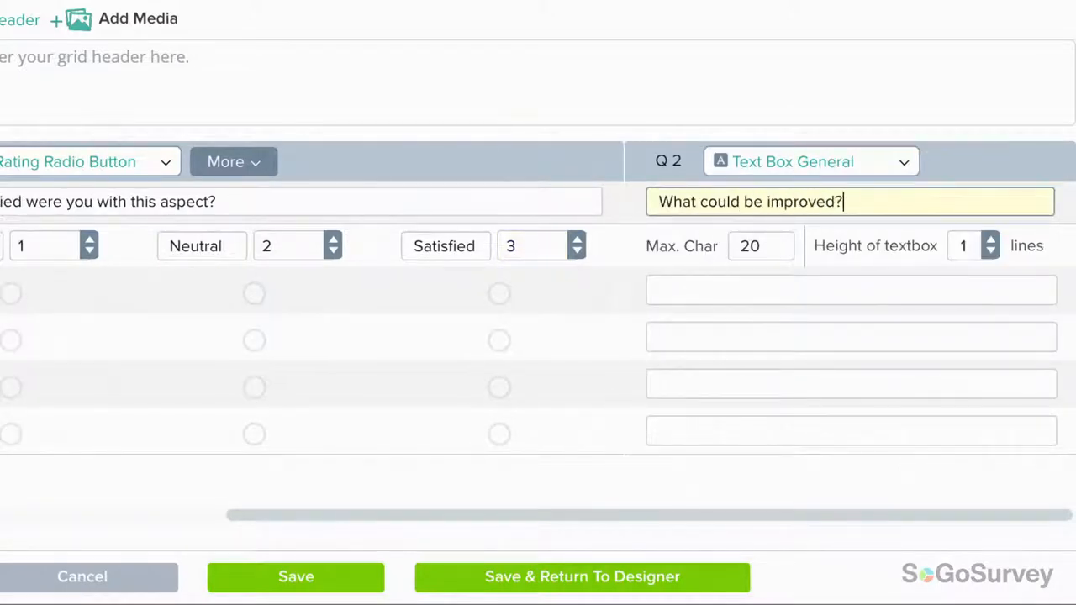
{"action": "left_click", "coordinate": [990, 240]}
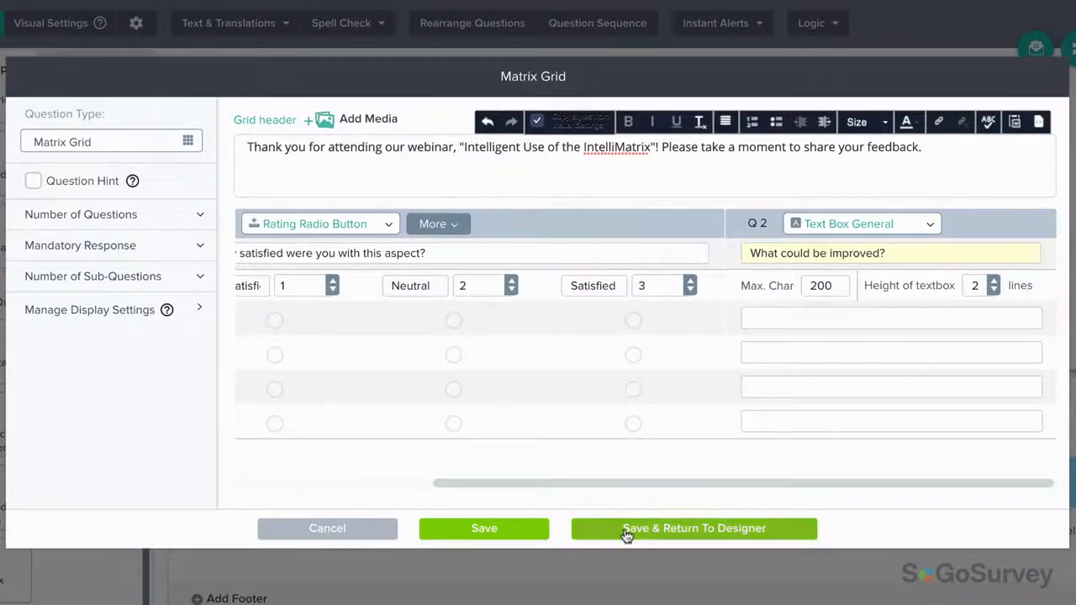
{"action": "left_click", "coordinate": [692, 528]}
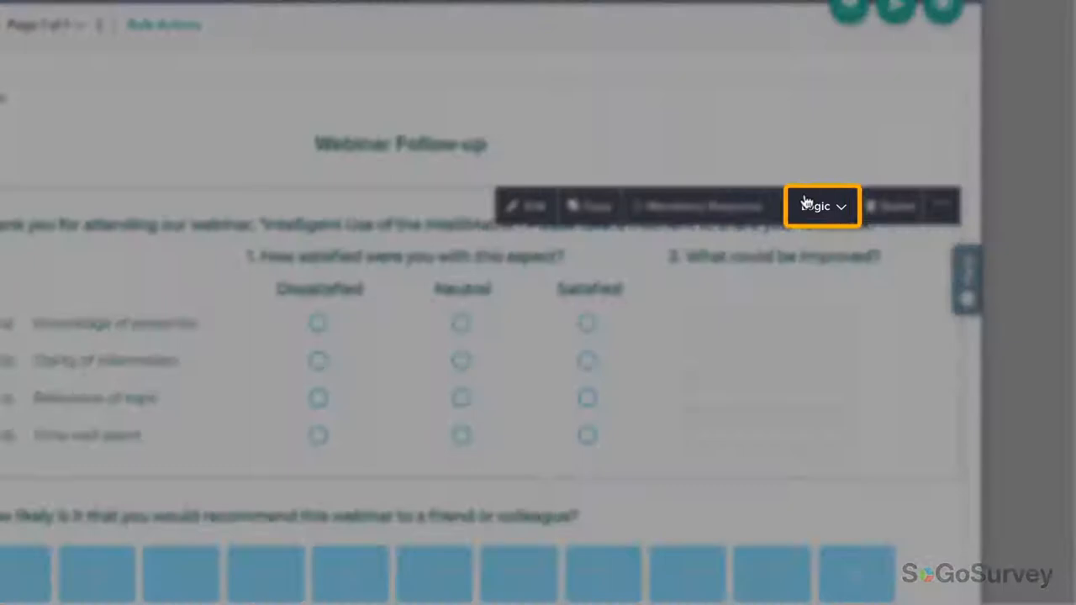
- Start Single-Question Branching from the grid question's Logic options
{"action": "left_click", "coordinate": [821, 205]}
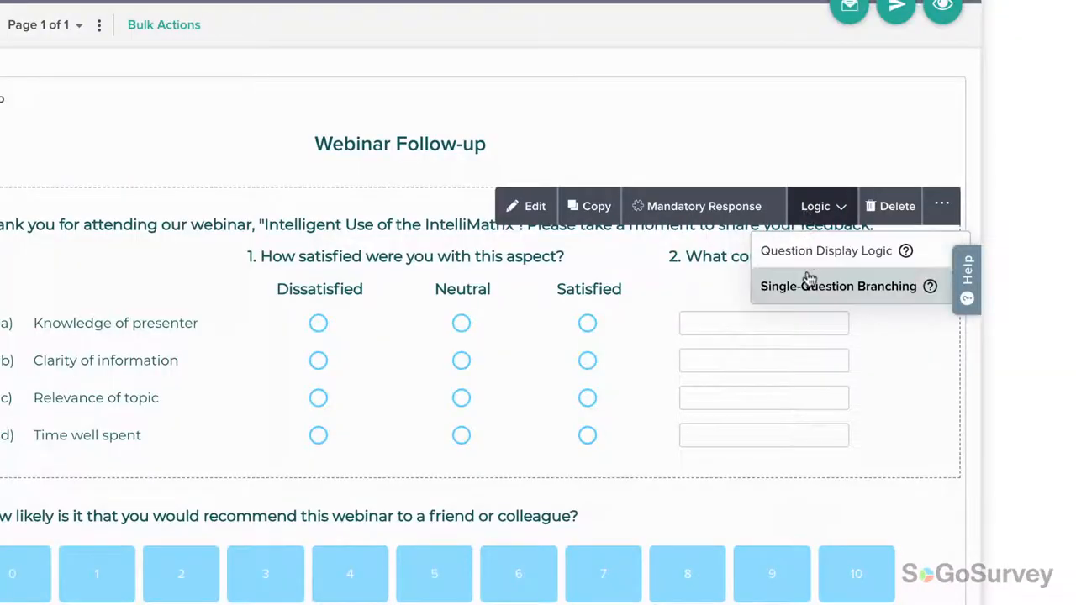
{"action": "left_click", "coordinate": [837, 286]}
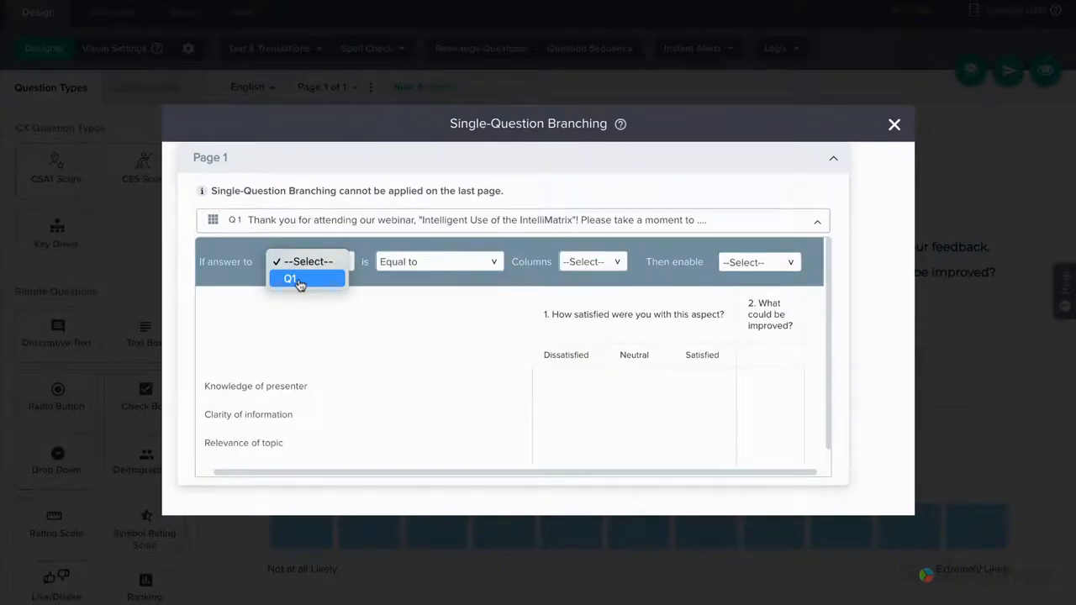
- Define the rule: if Q1 is on left of (including) column 2, then enable Q2
{"action": "left_click", "coordinate": [289, 279]}
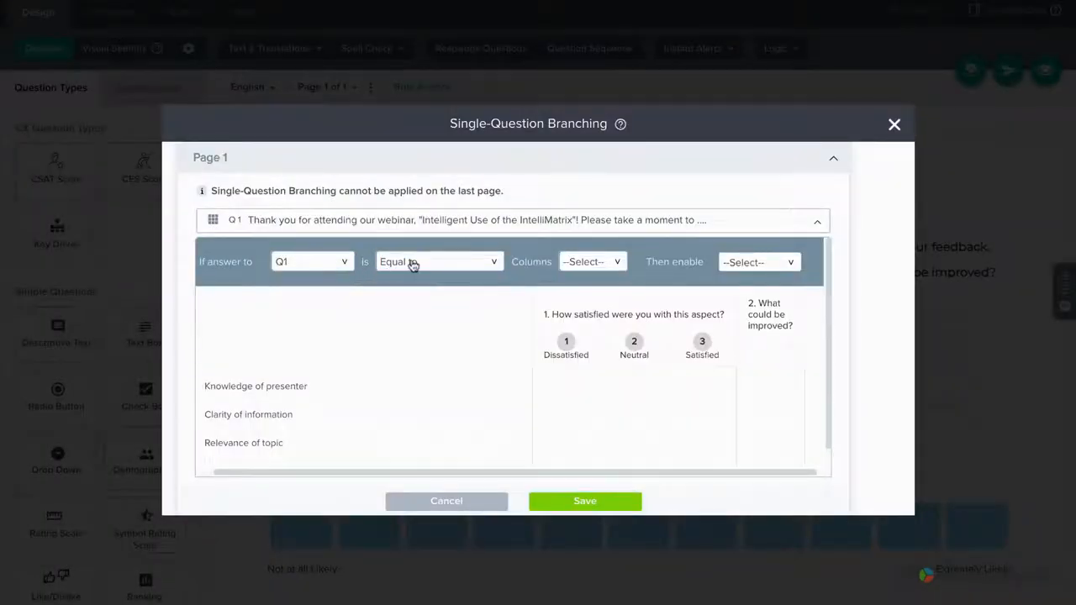
{"action": "left_click", "coordinate": [439, 262]}
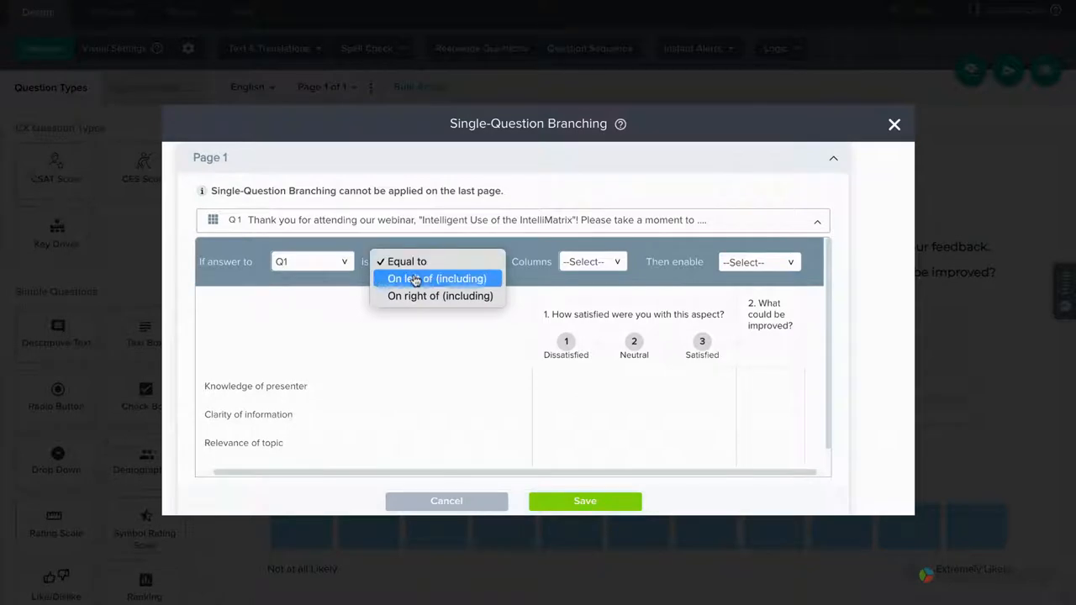
{"action": "left_click", "coordinate": [437, 279]}
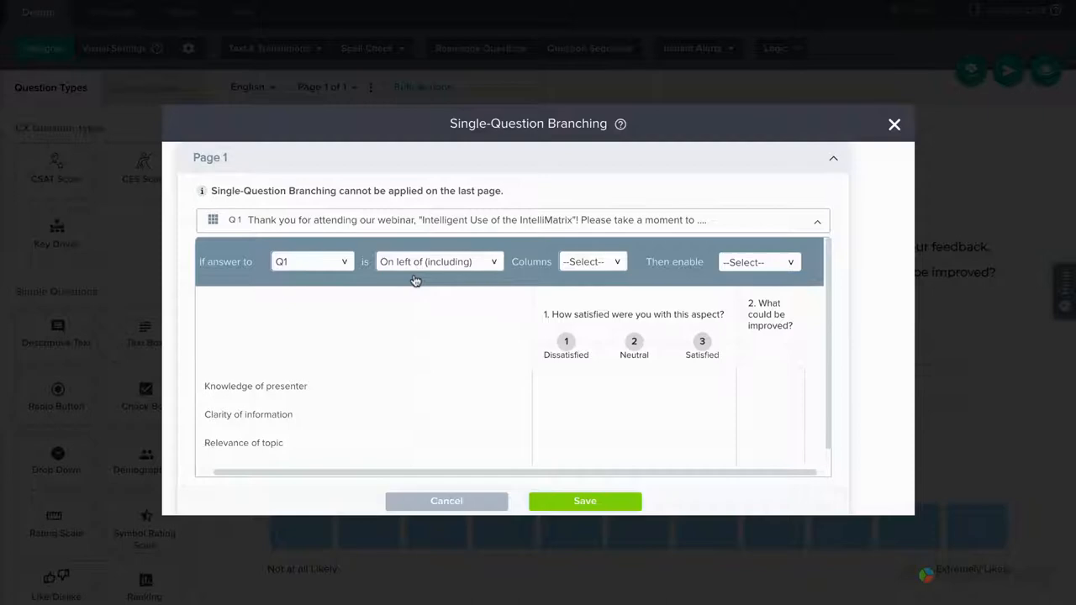
{"action": "left_click", "coordinate": [591, 262]}
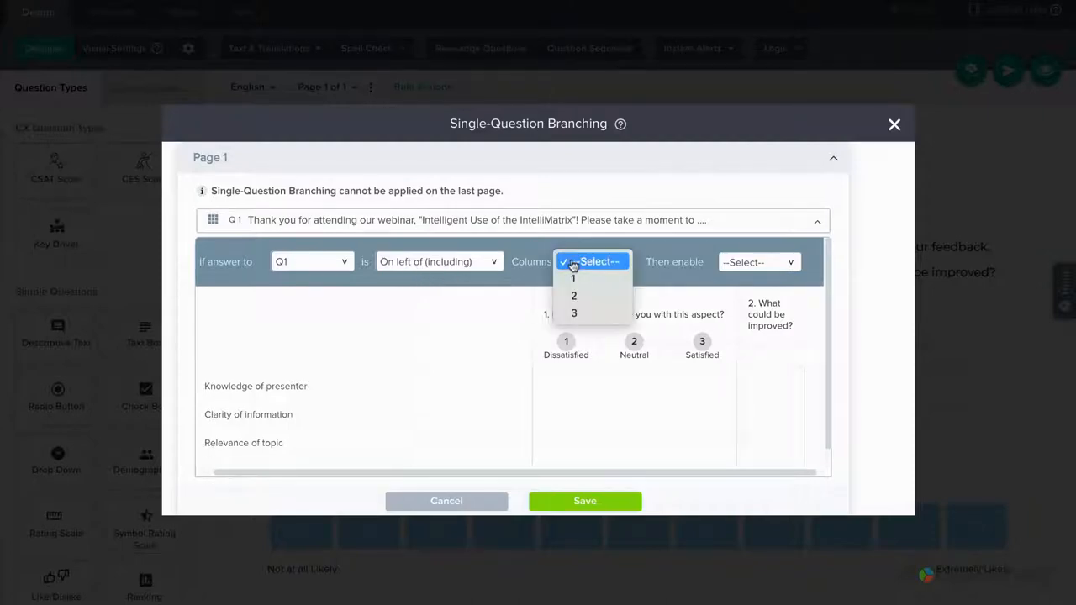
{"action": "left_click", "coordinate": [573, 279]}
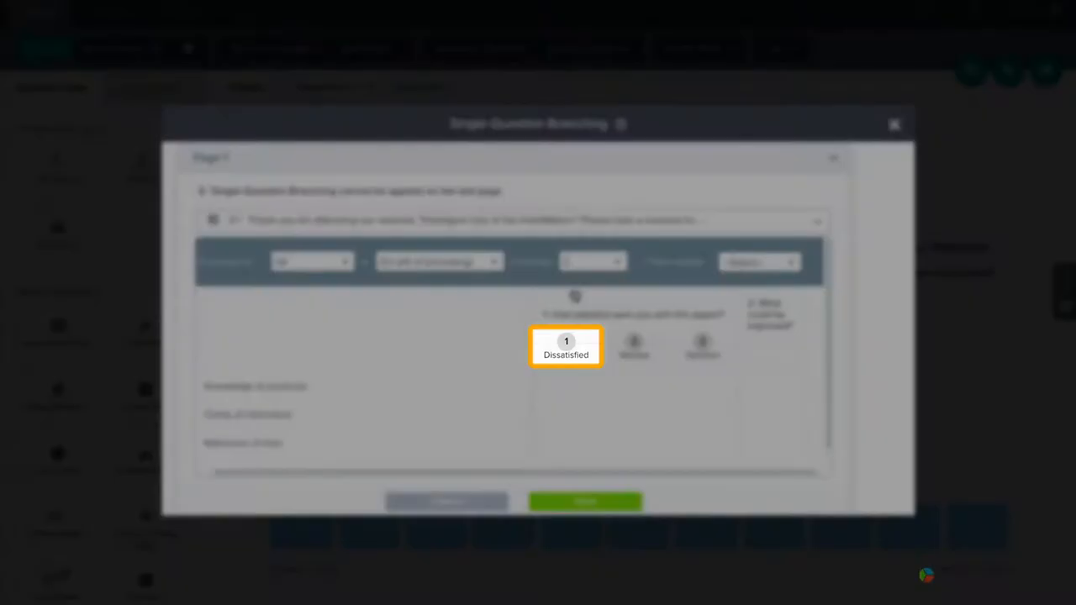
{"action": "left_click", "coordinate": [634, 346]}
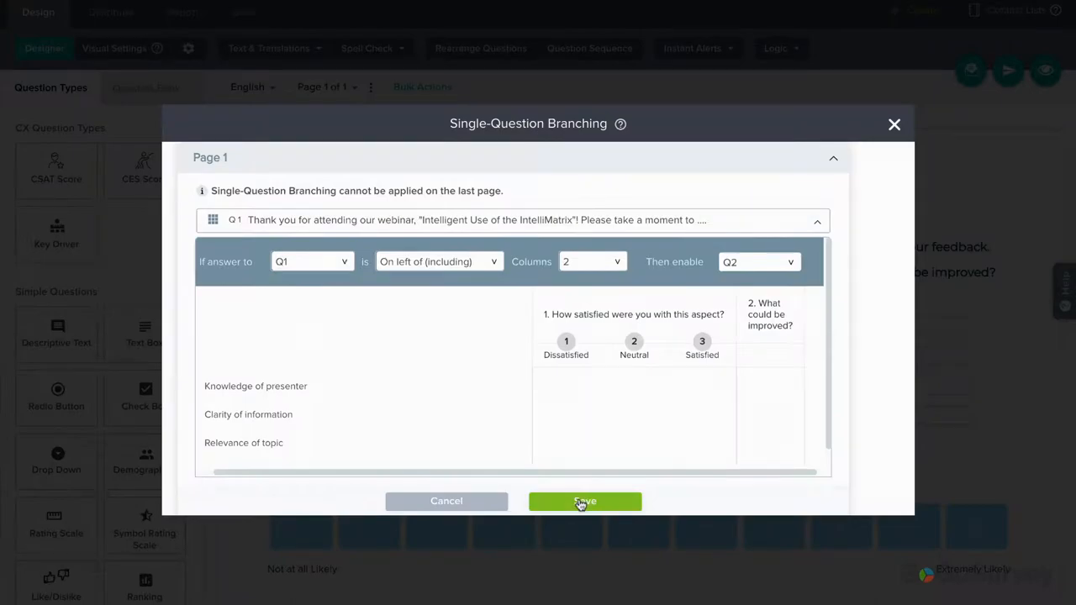
- Save the rule, then in preview answer Satisfied and Neutral and enter 'Please slow down.'
{"action": "left_click", "coordinate": [585, 501]}
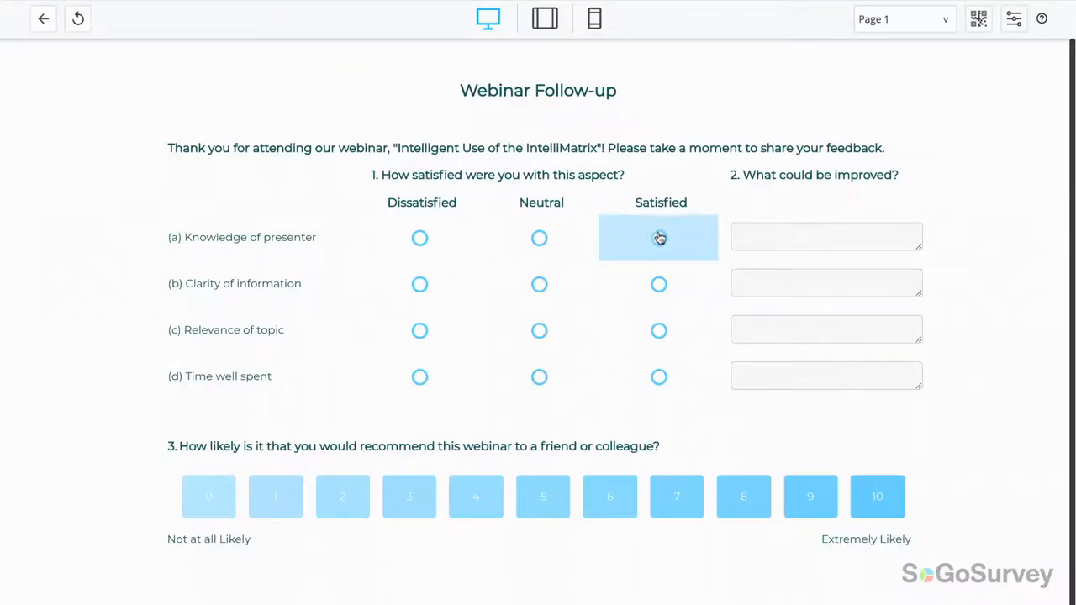
{"action": "left_click", "coordinate": [659, 238]}
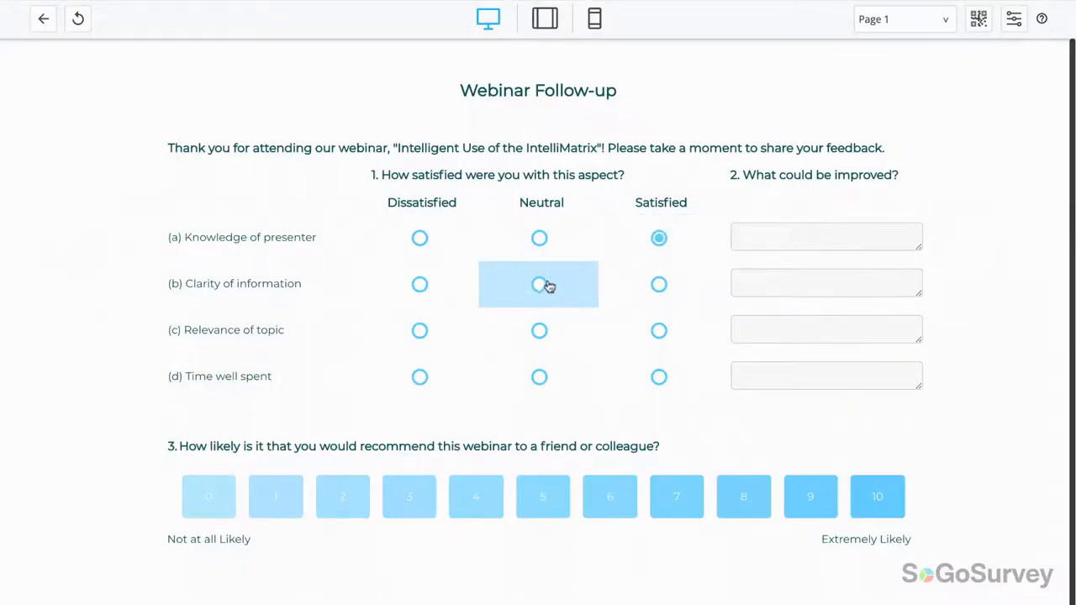
{"action": "left_click", "coordinate": [538, 284]}
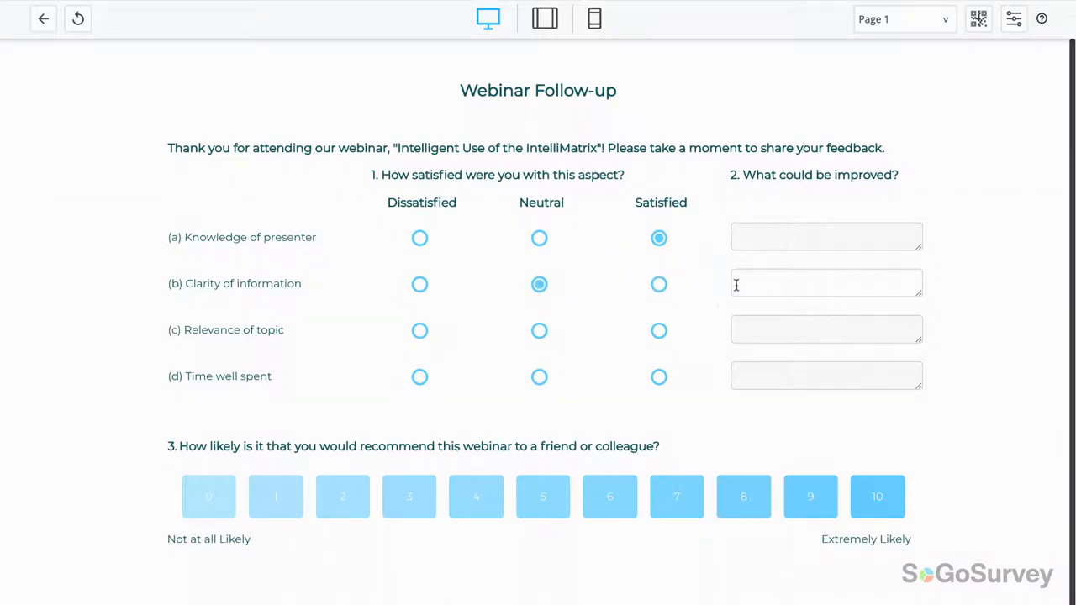
{"action": "type", "text": "Please slow down."}
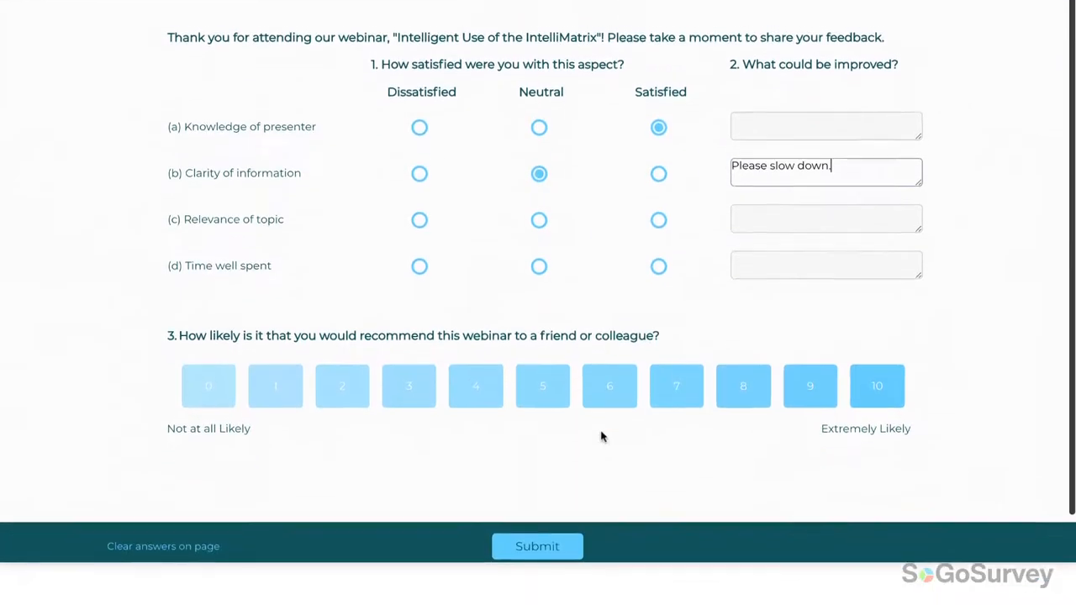